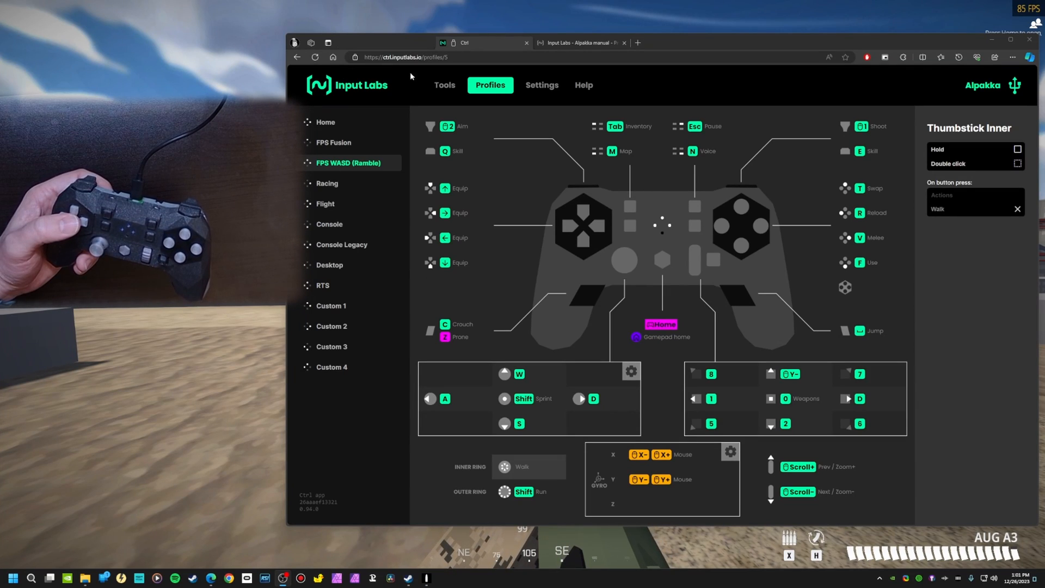
mouse_move(671, 309)
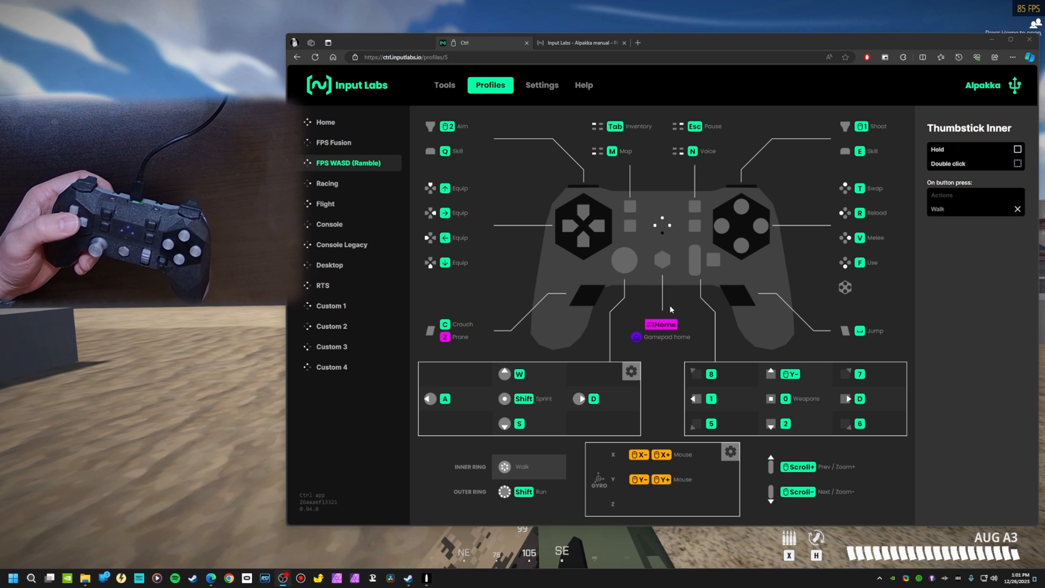
mouse_move(553, 338)
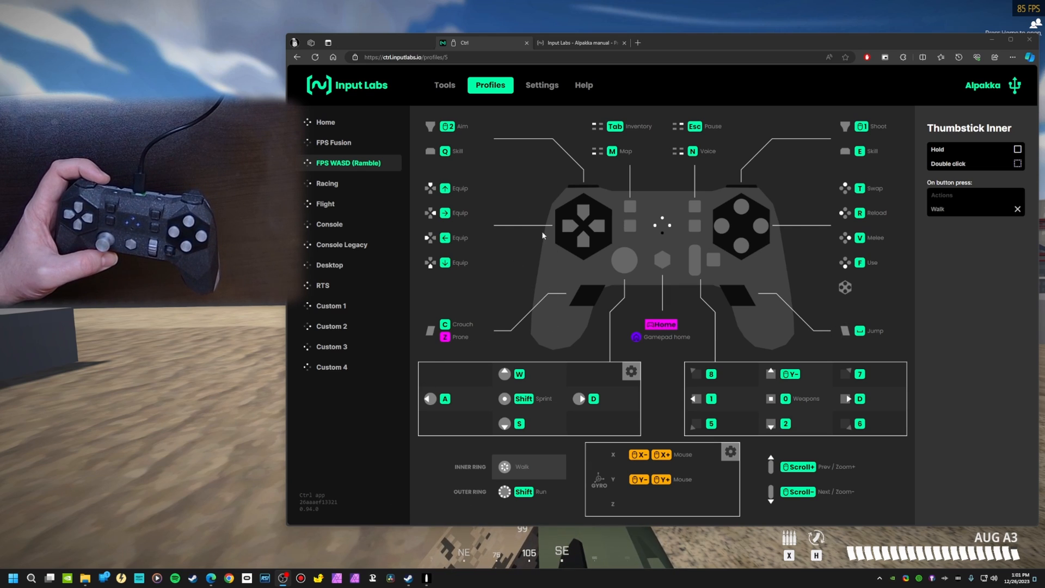
mouse_move(470, 332)
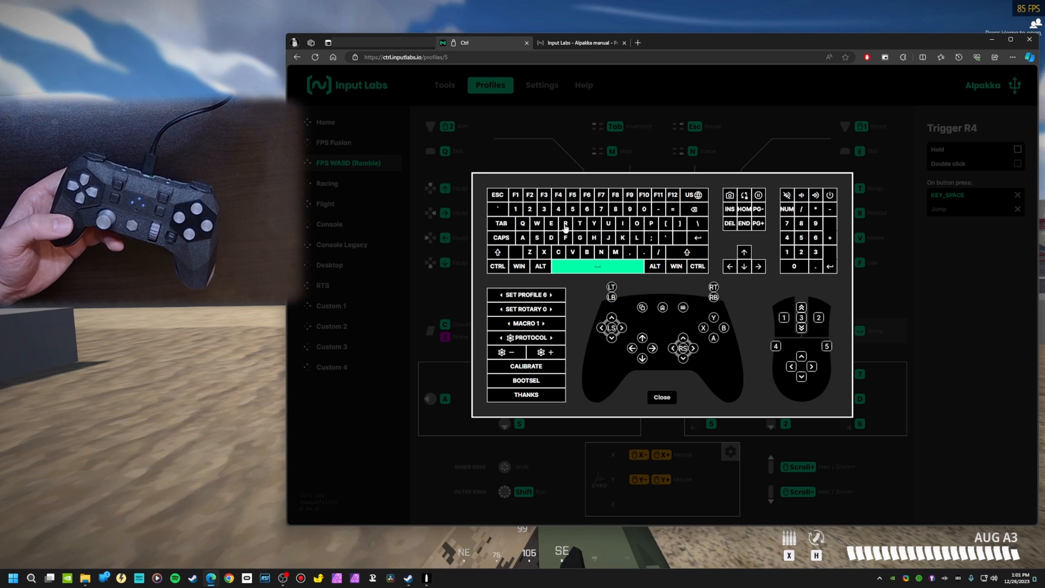
mouse_move(793, 217)
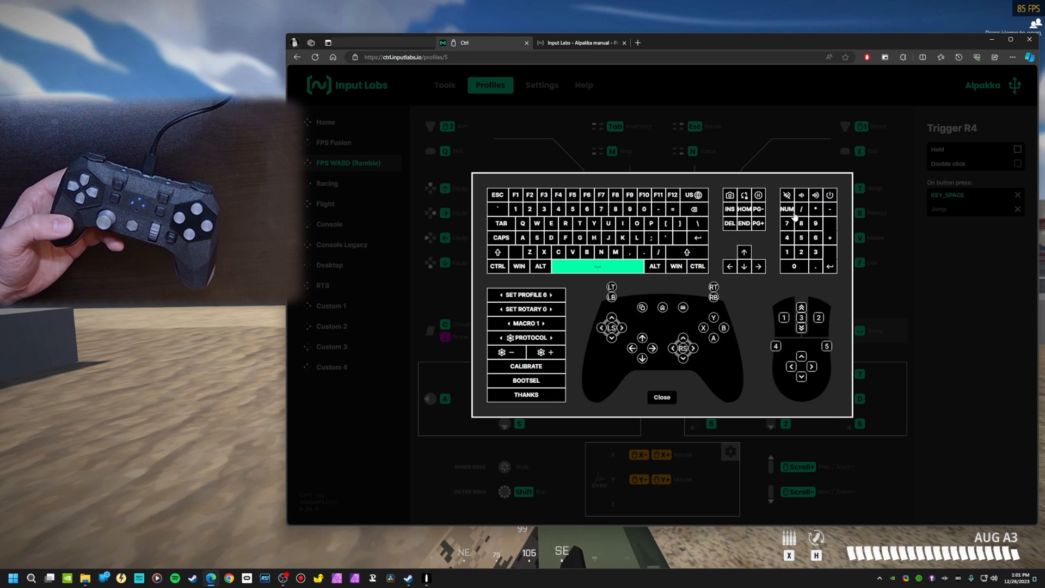
mouse_move(822, 333)
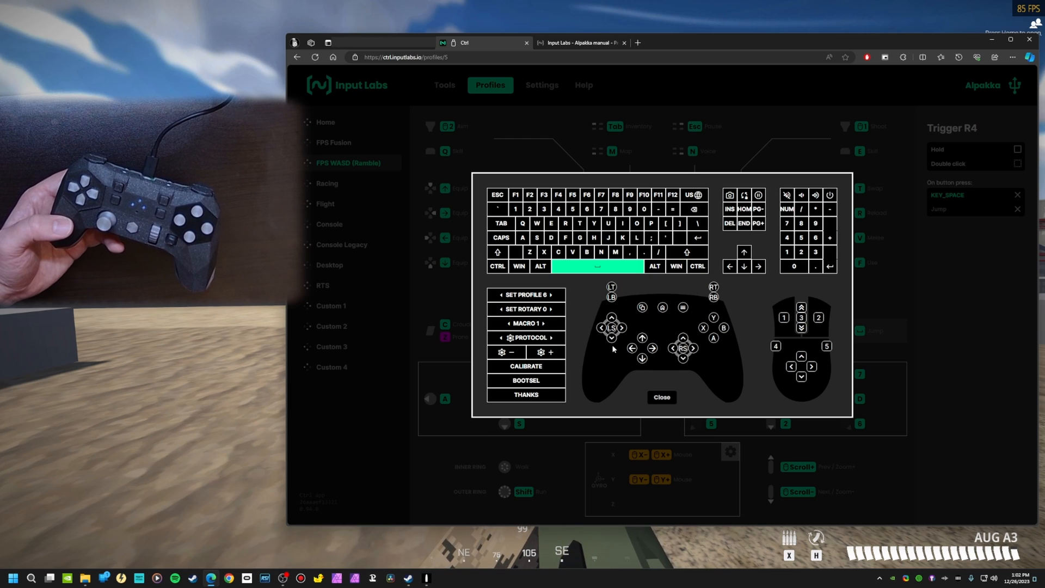
- Remap button Y from T (Swap) to left Alt, labelled Freelook
click(660, 397)
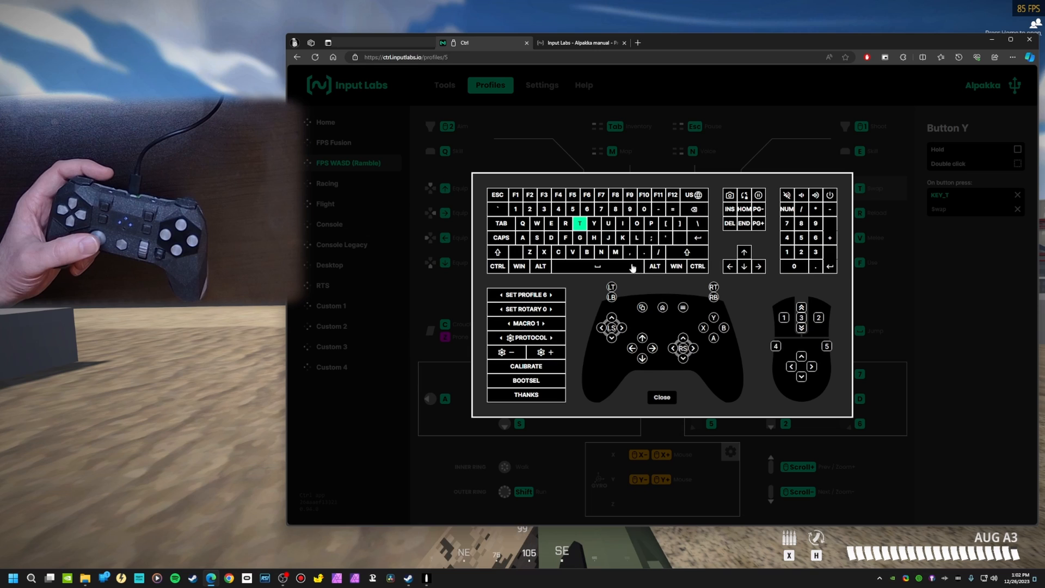
click(540, 266)
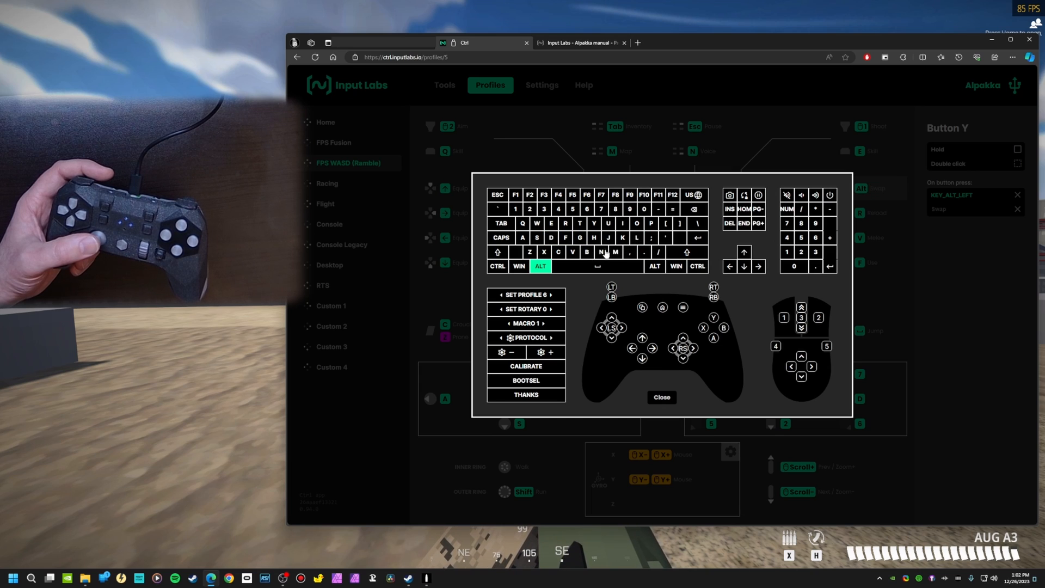
click(660, 397)
text(Freelook)
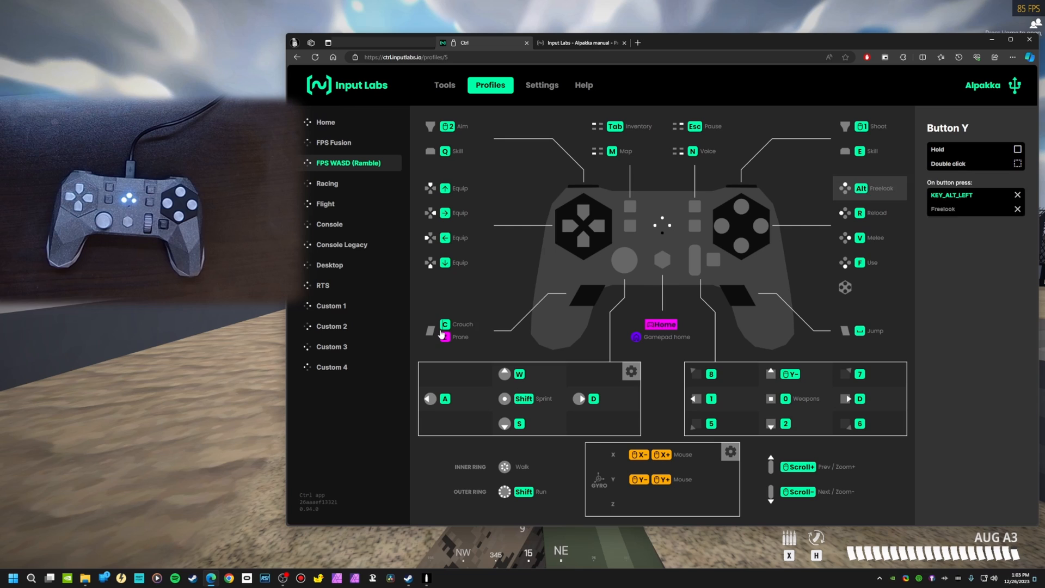
- Check L4's crouch/prone setup, then give R4 a W hold action beside its space Jump
click(431, 330)
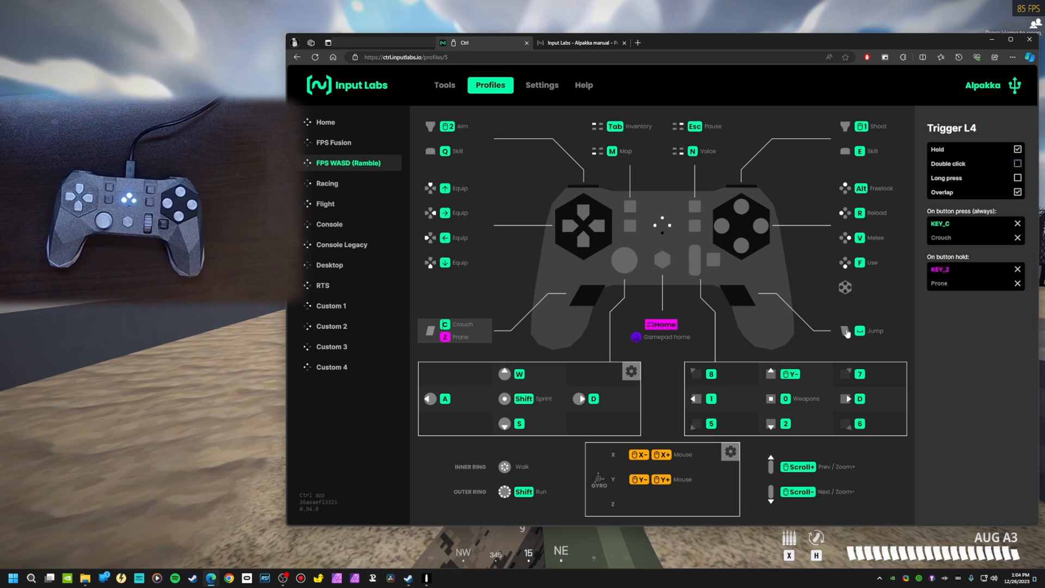
click(870, 331)
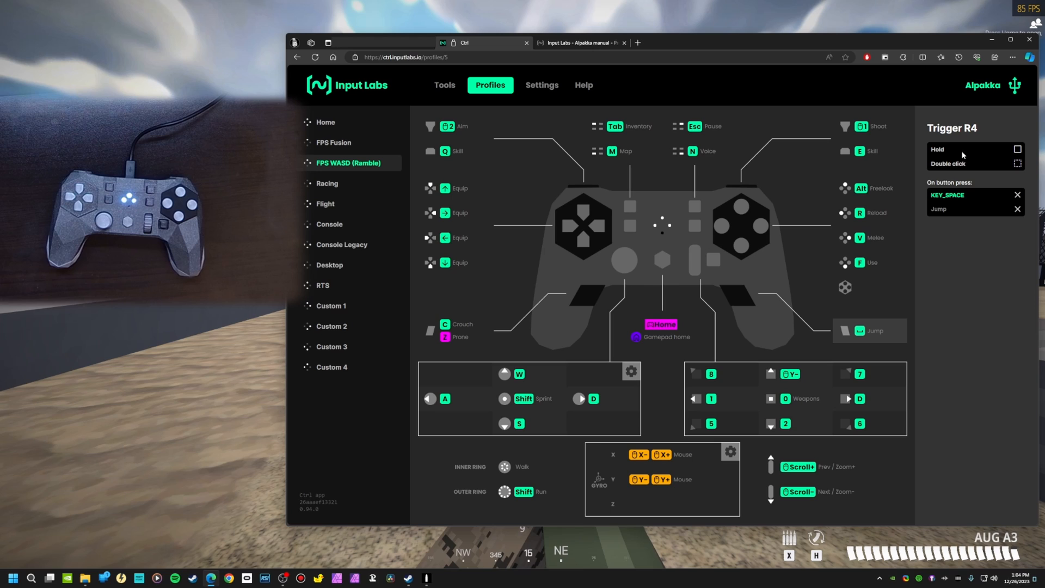
click(1019, 149)
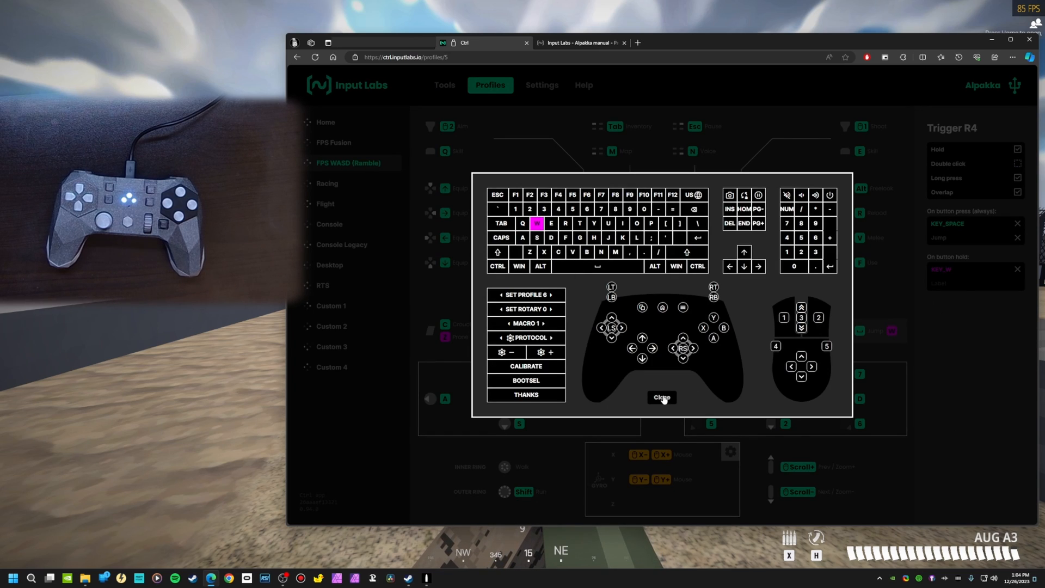
click(660, 397)
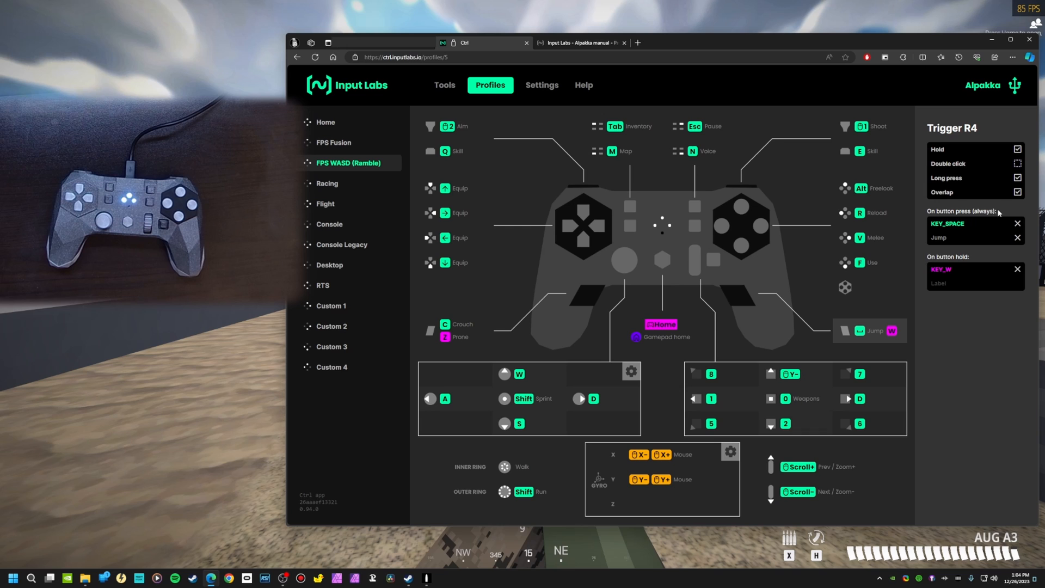
click(1017, 192)
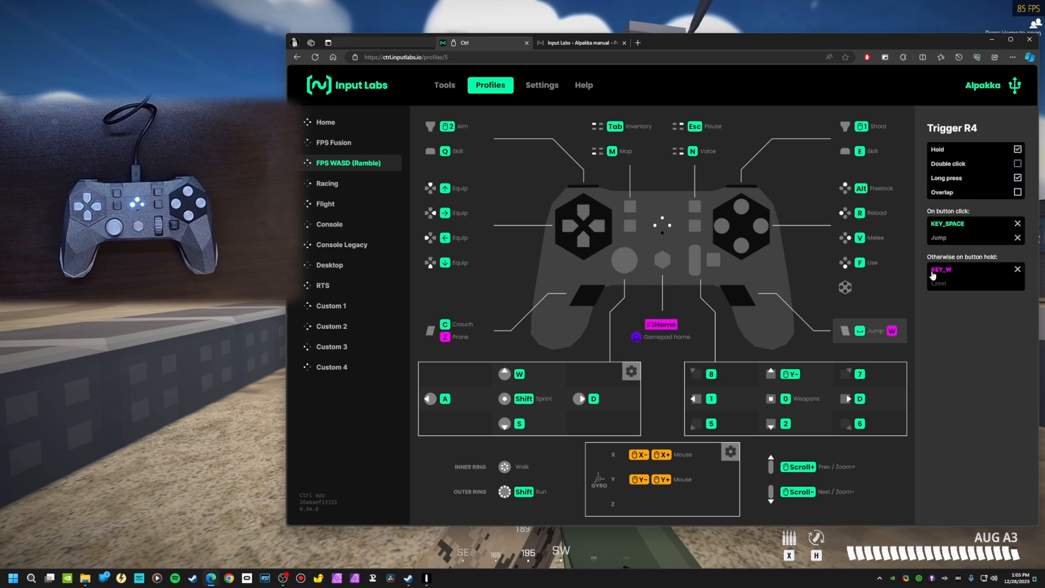
- Untick Long press on R4 so Jump fires on every press and W sends while held
click(1016, 163)
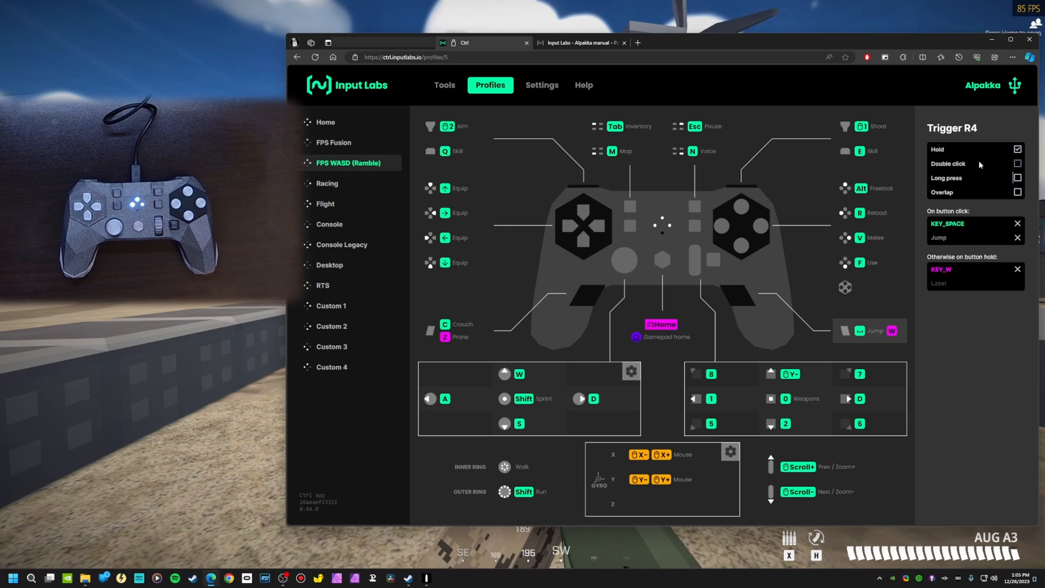
mouse_move(942, 233)
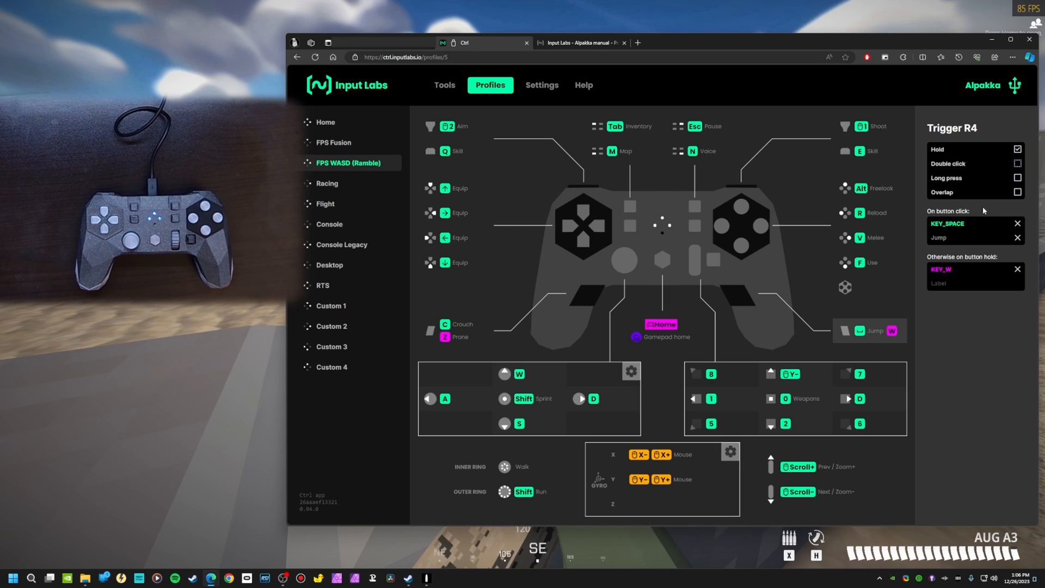
click(1018, 193)
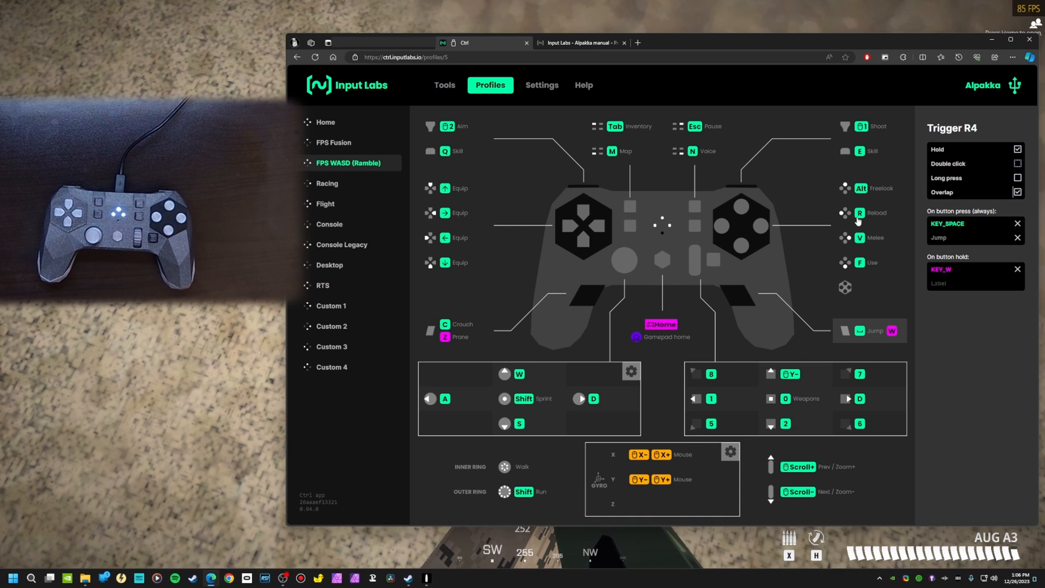
mouse_move(726, 462)
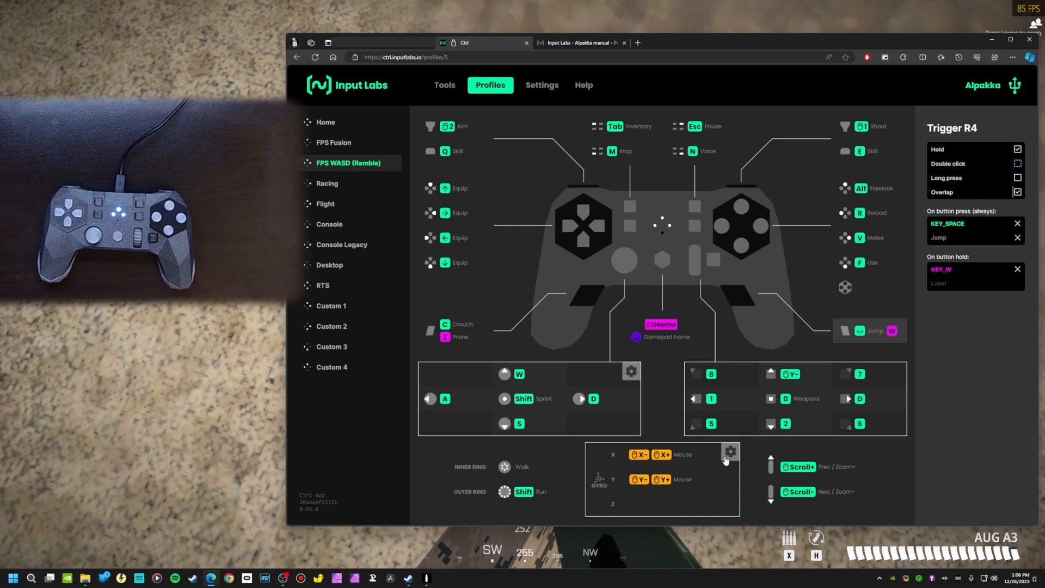
- In gyro settings, try the Always On and Touch Off modes and view engage surfaces
click(730, 452)
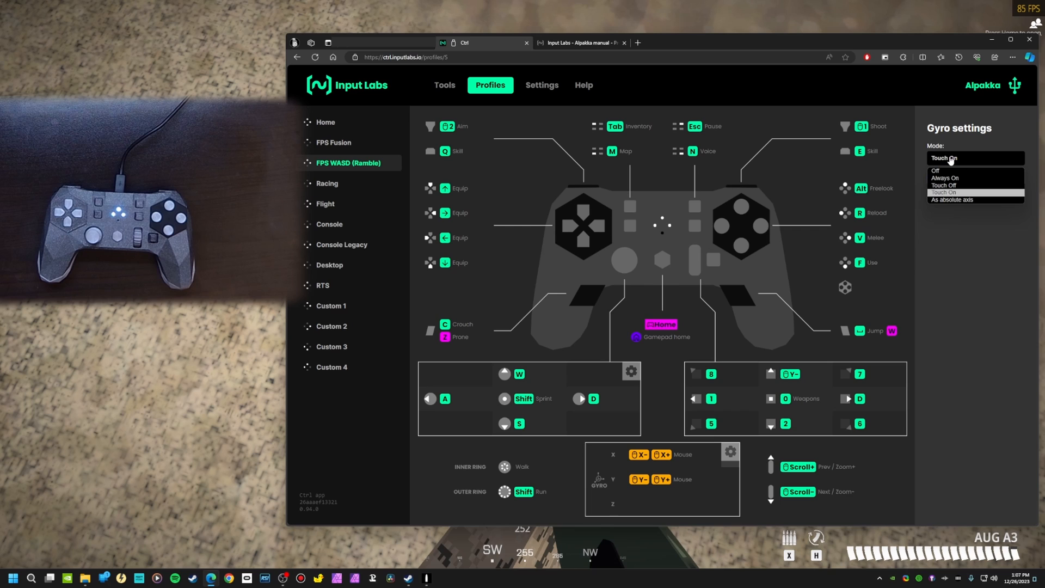
click(944, 178)
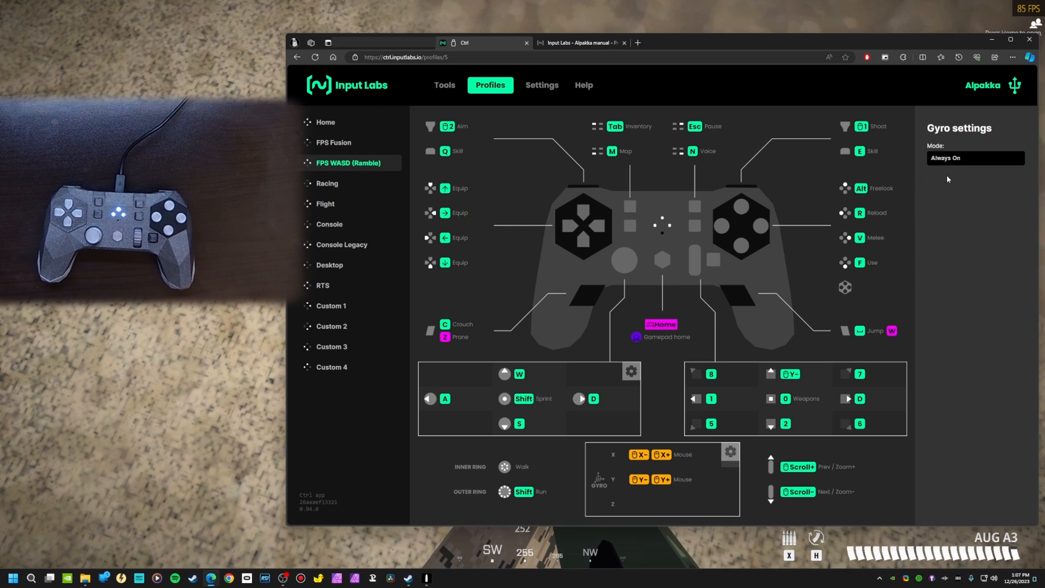
click(974, 158)
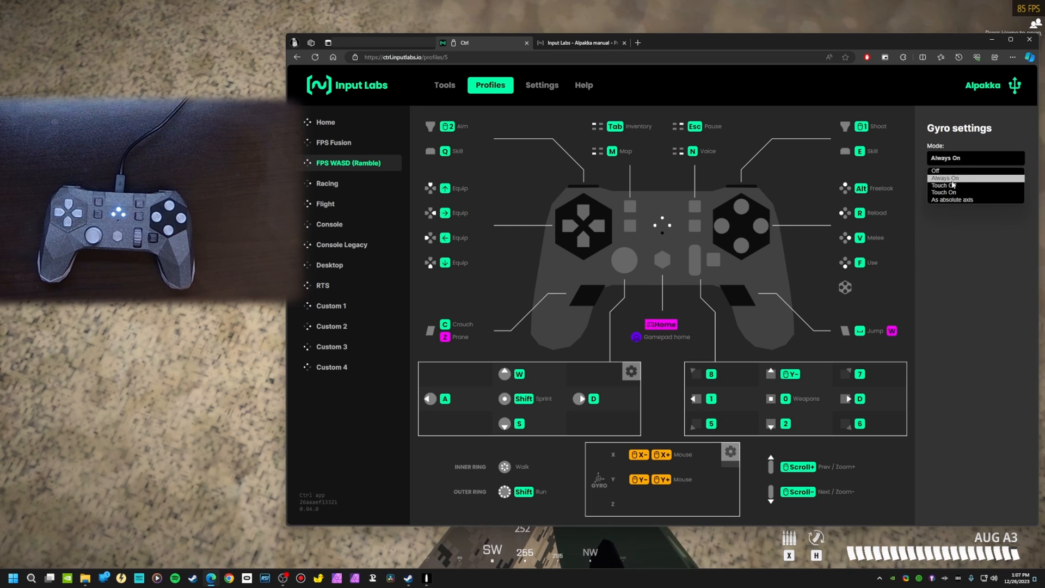
click(944, 185)
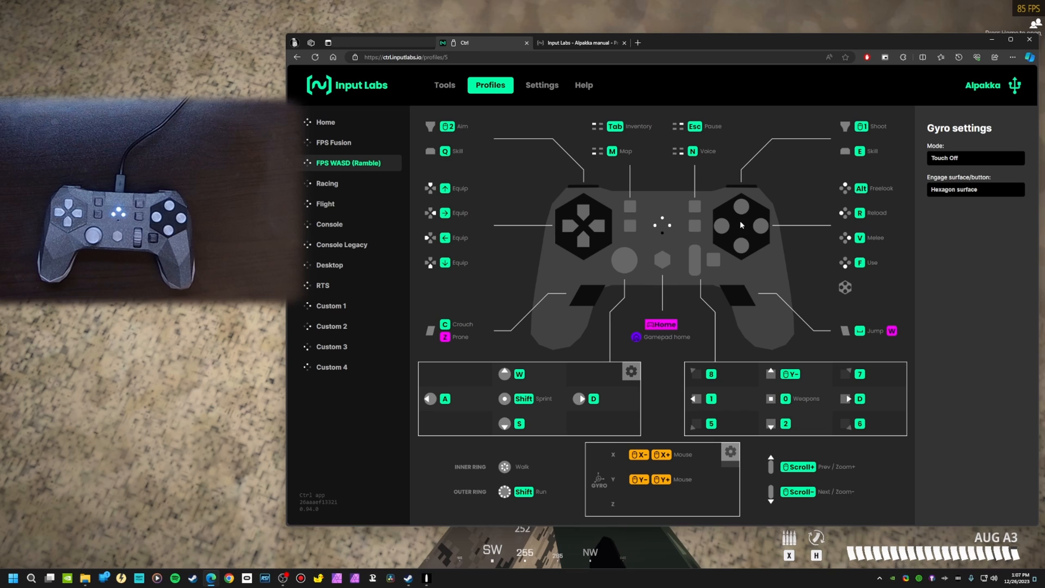
click(974, 190)
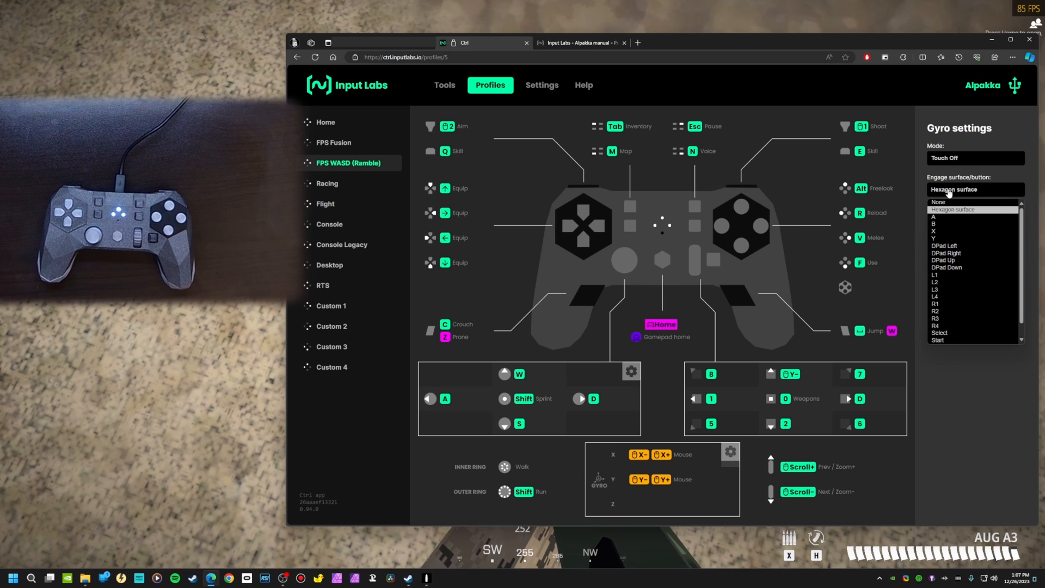
mouse_move(958, 305)
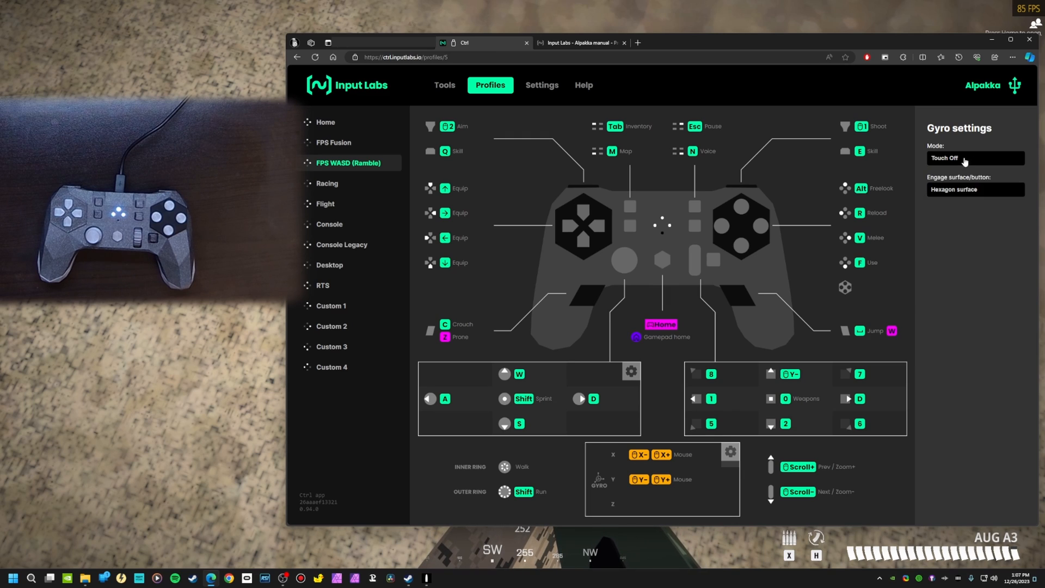
- Set the gyro to Touch On with L2 as the engage button
click(974, 158)
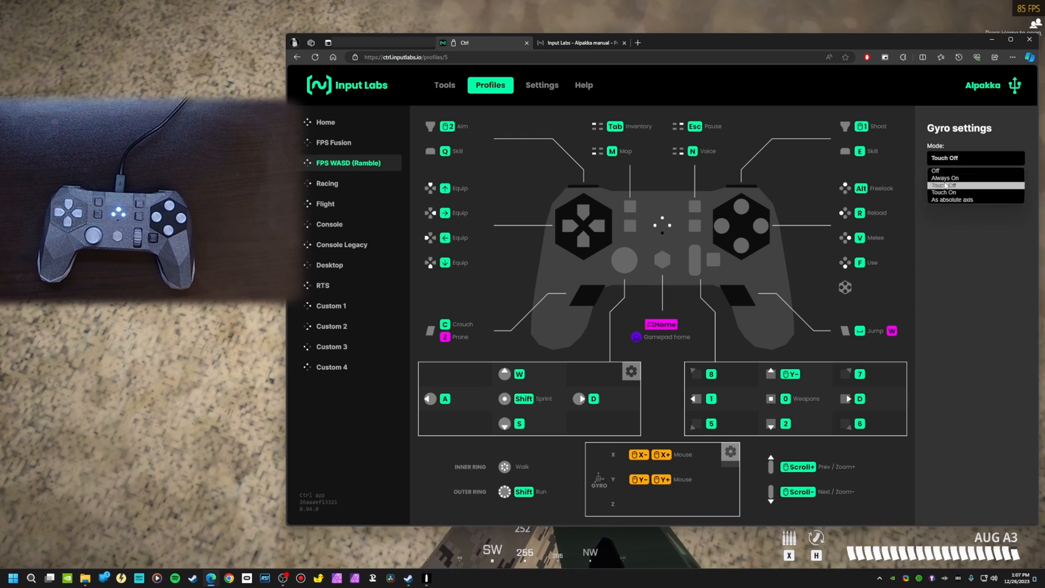
click(944, 193)
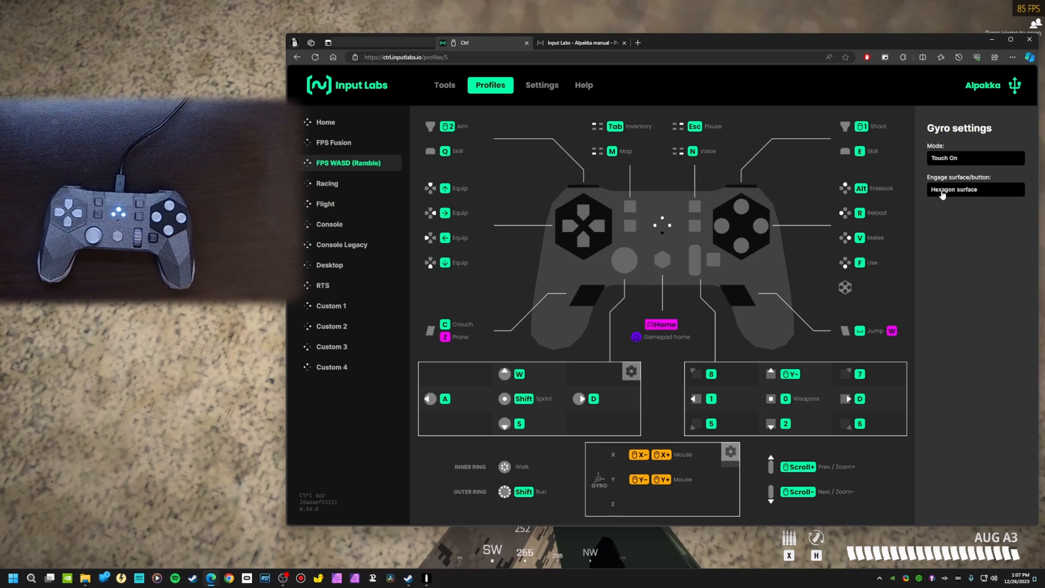
click(975, 189)
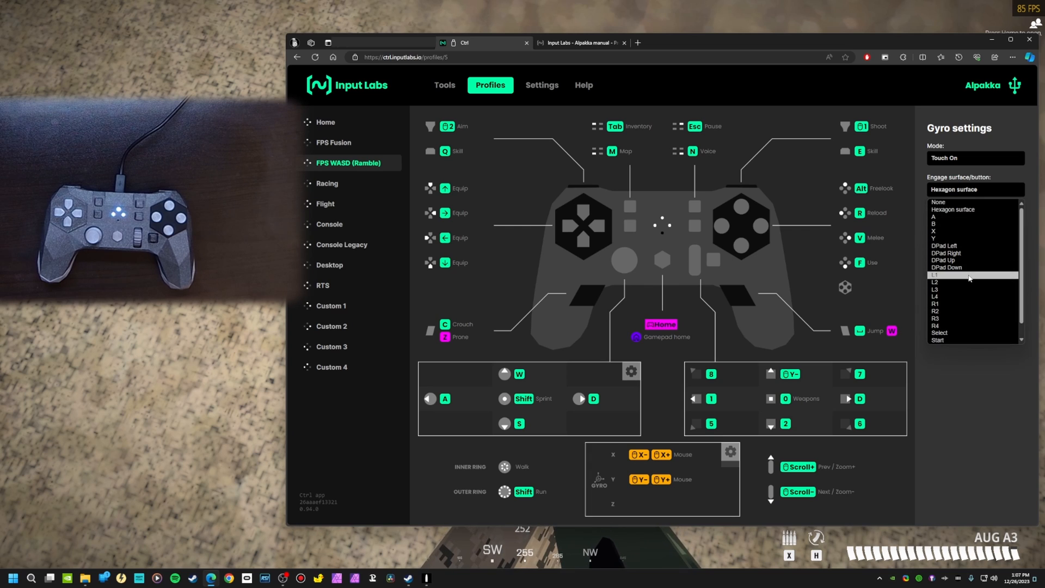
scroll(down, 3)
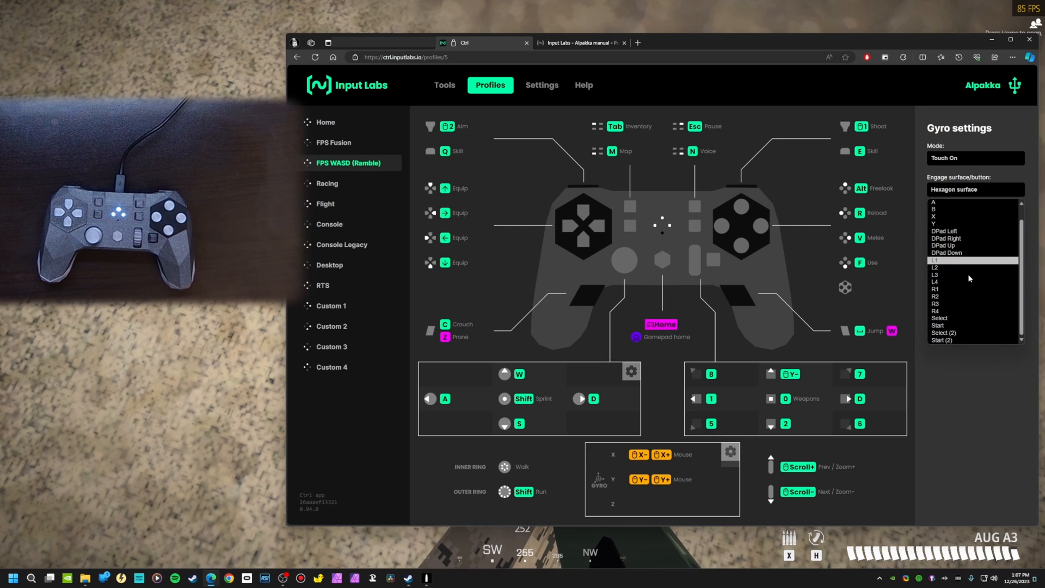
click(936, 267)
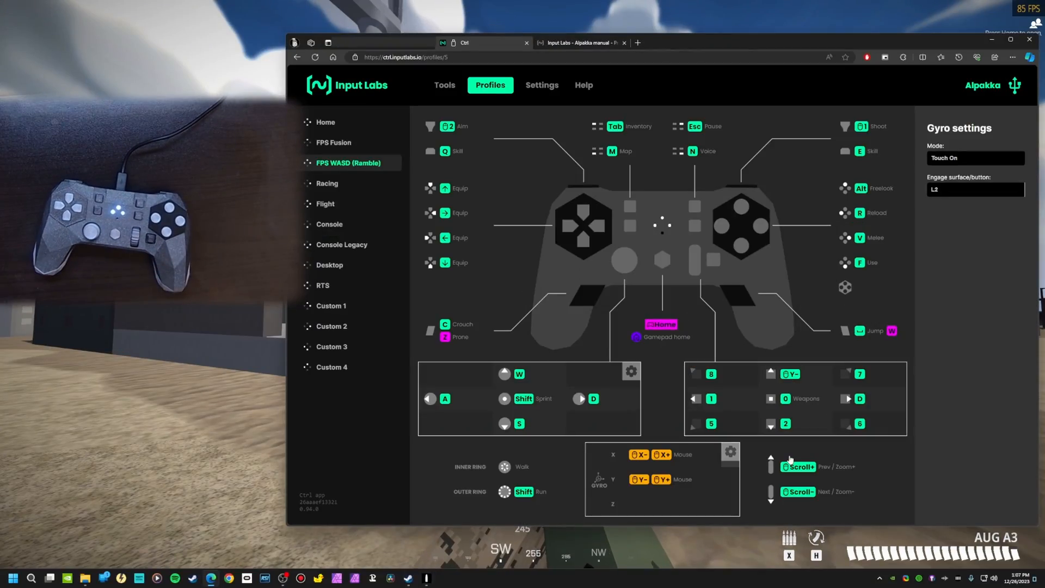
mouse_move(946, 253)
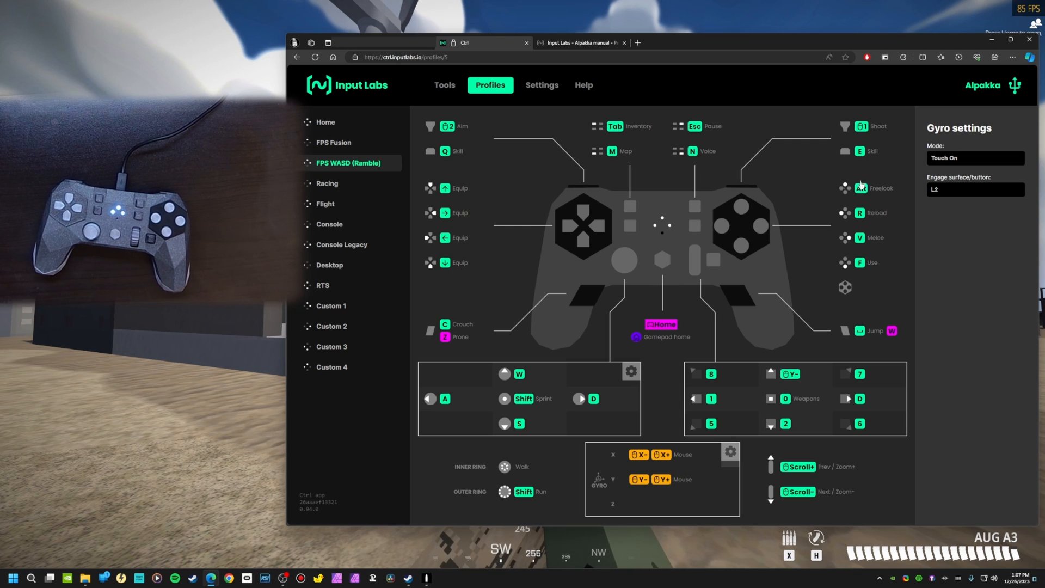
mouse_move(950, 190)
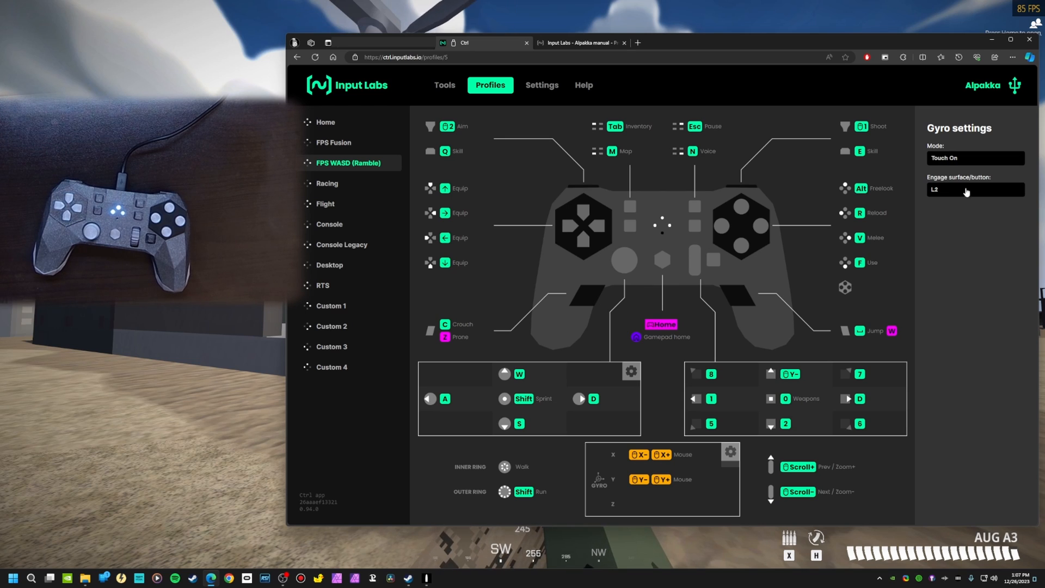
mouse_move(748, 232)
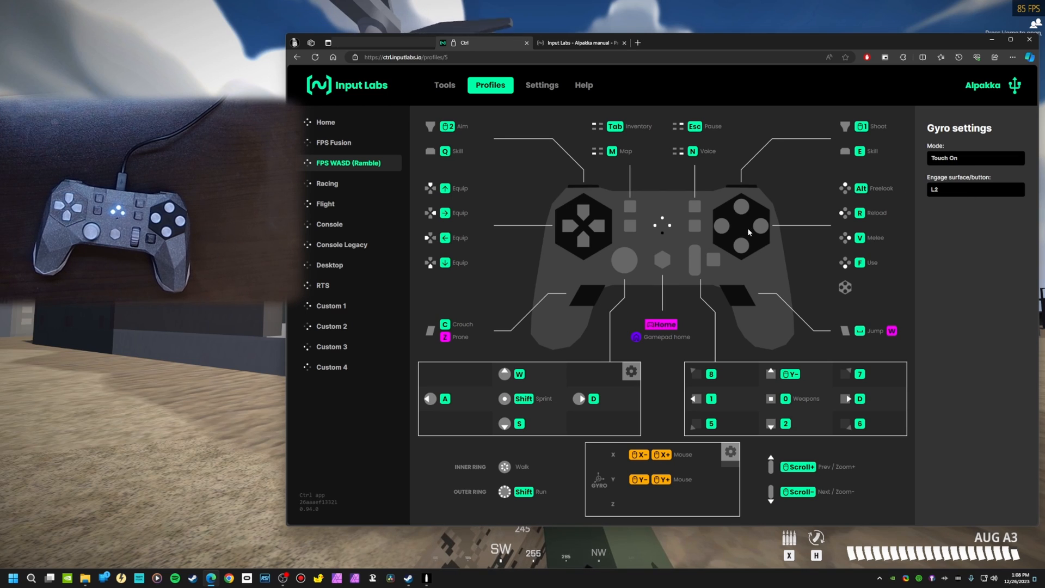
mouse_move(775, 268)
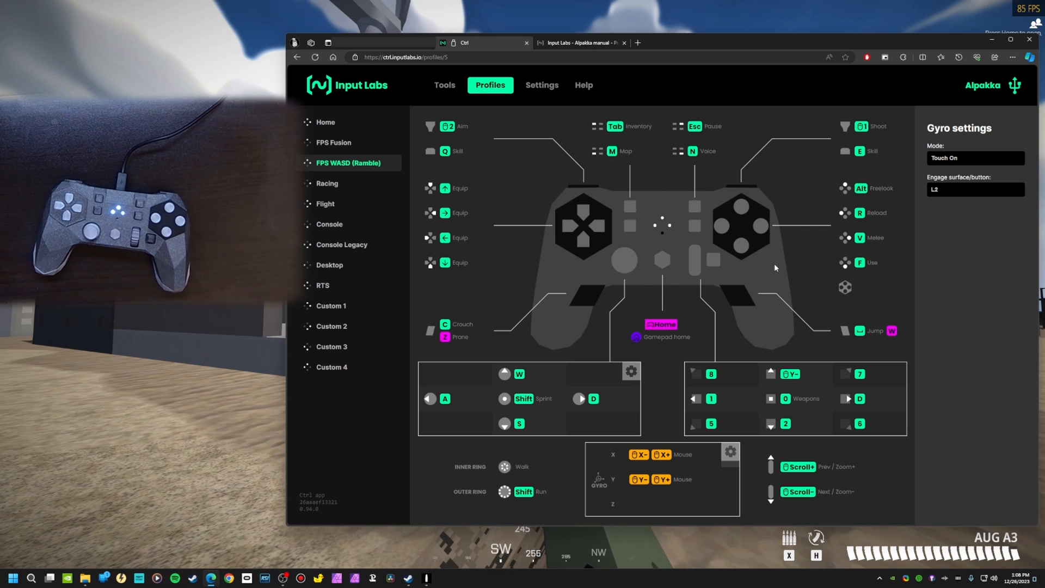
- Switch gyro mode to Touch Off and restore Hexagon surface as the engage surface
click(974, 157)
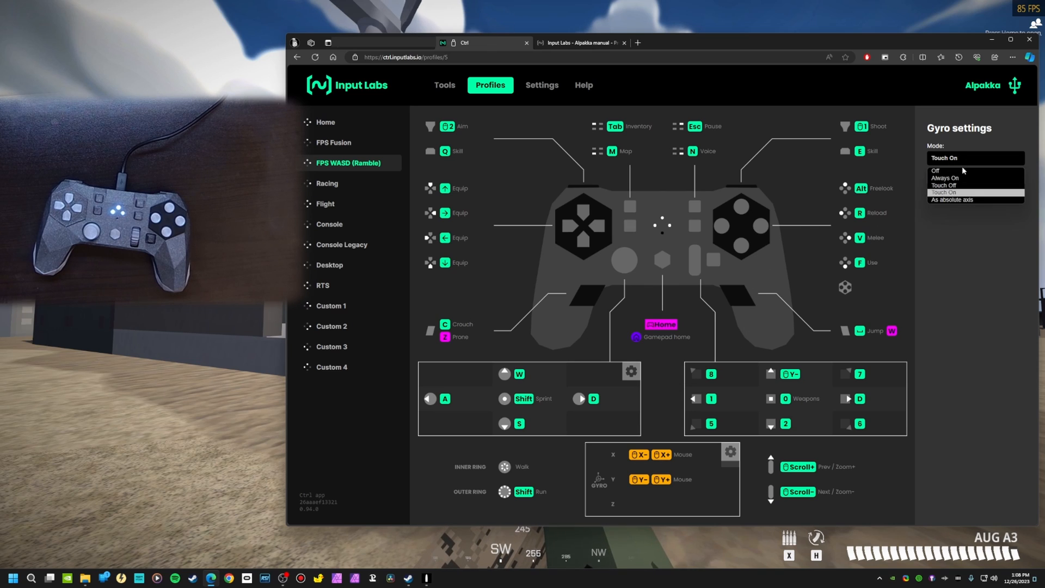
click(944, 185)
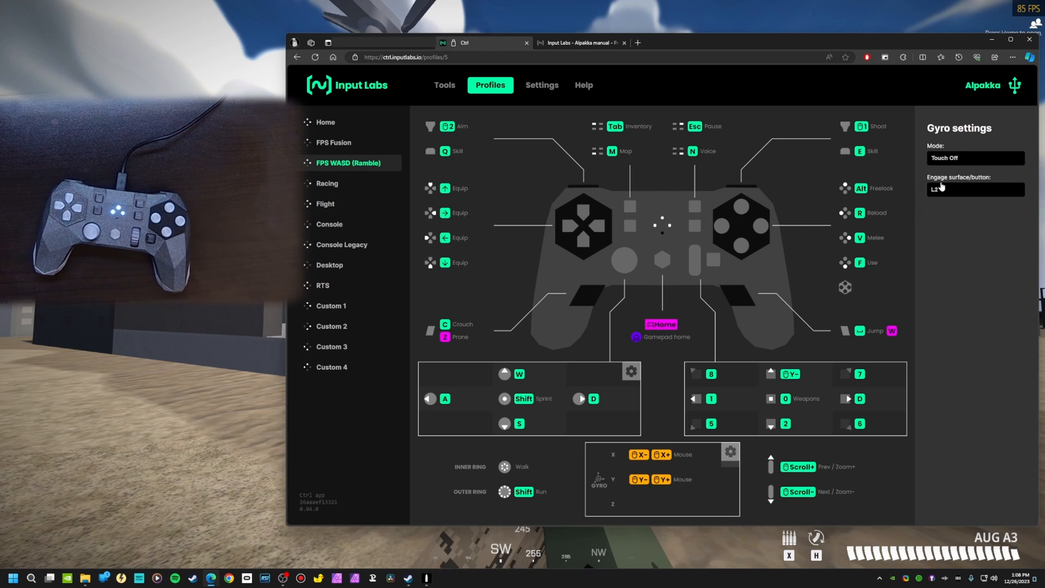
click(974, 189)
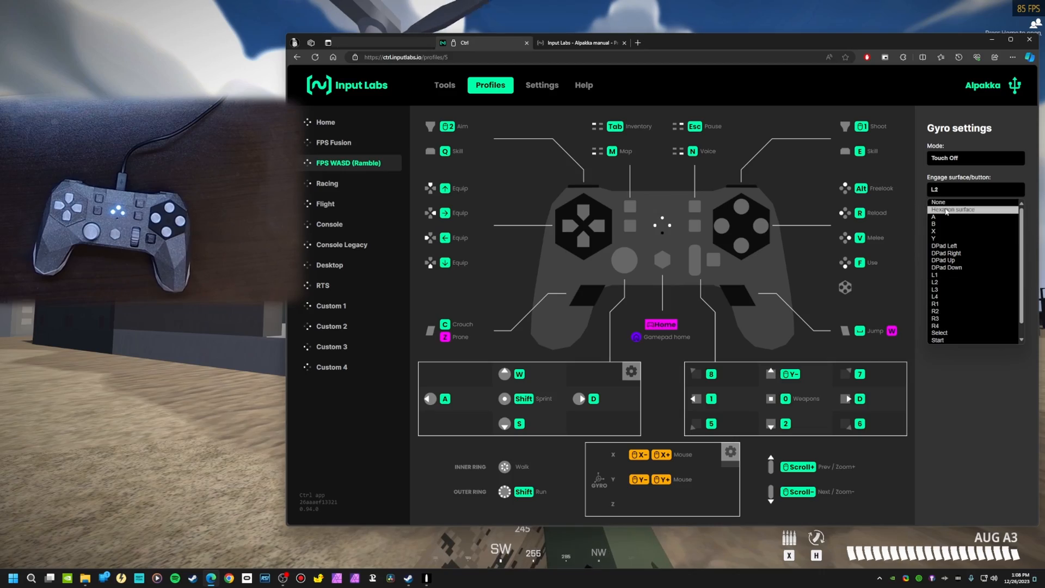
click(947, 209)
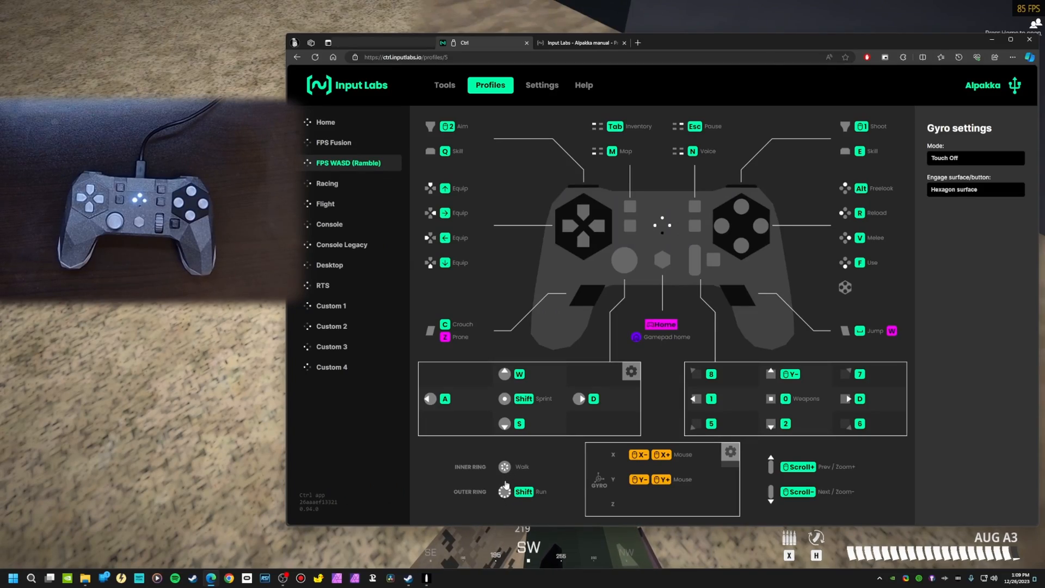
- Delete R4's KEY_W hold action and begin assigning a key to the Inner Ring
click(870, 330)
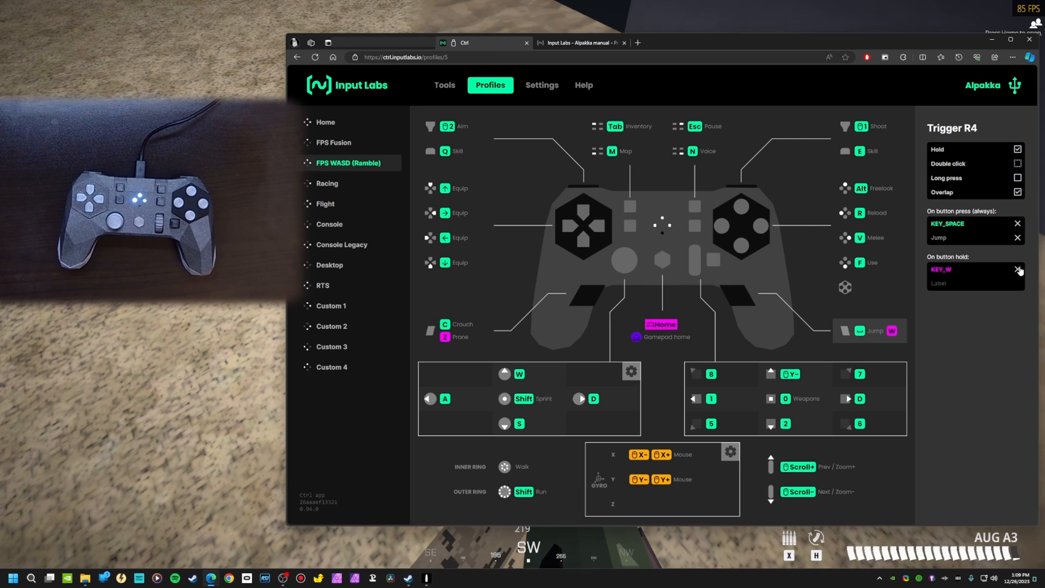
click(1018, 270)
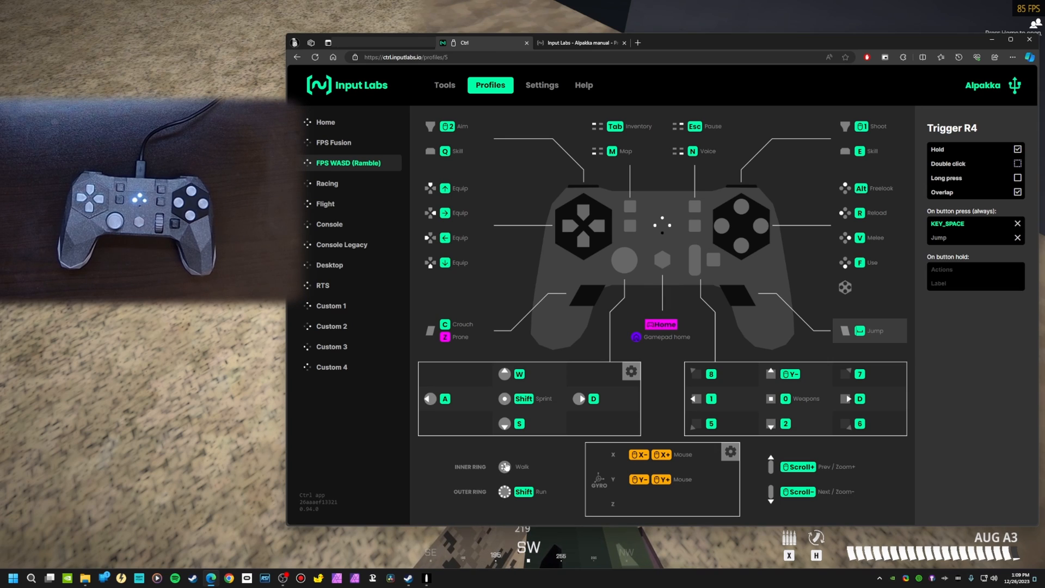
click(505, 466)
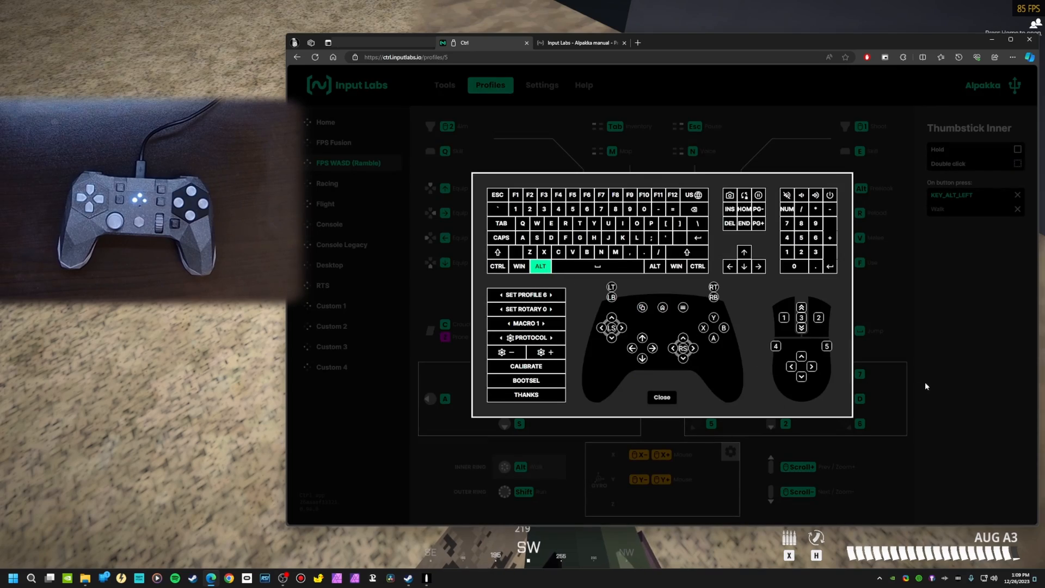
- Close the key picker, leaving the inner ring with no key and its Walk label
click(661, 397)
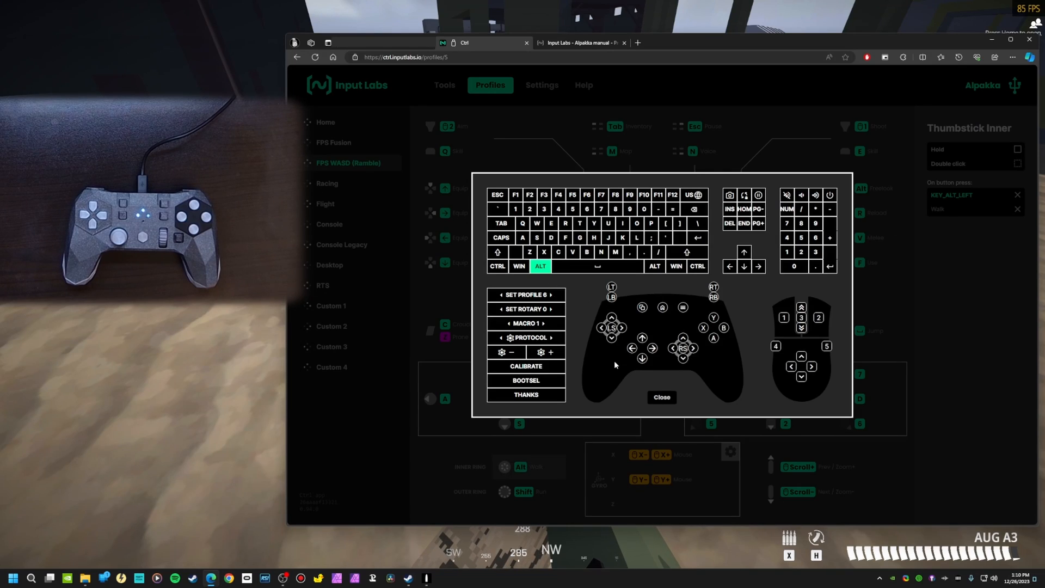
click(660, 398)
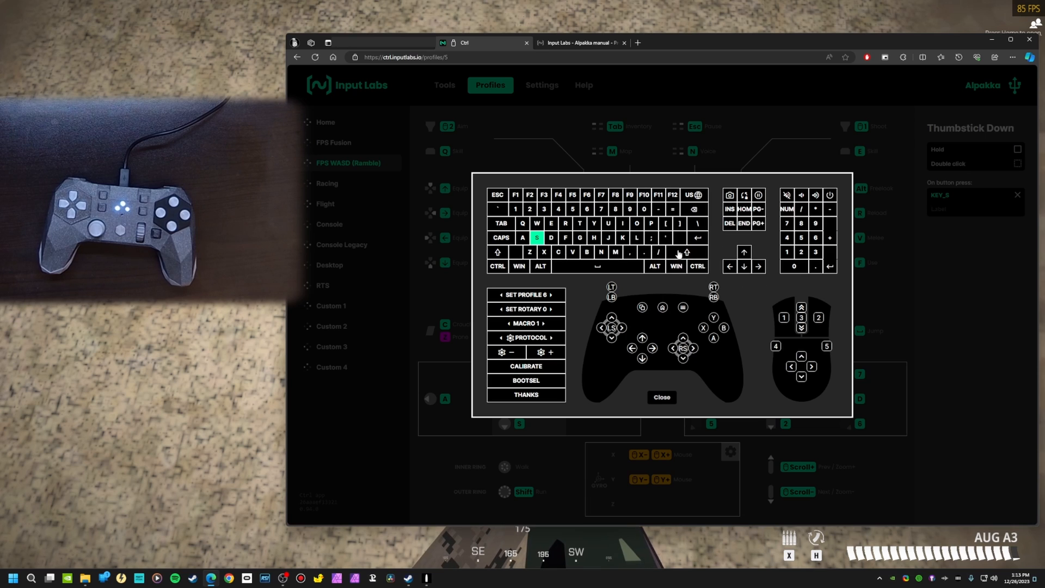
click(661, 397)
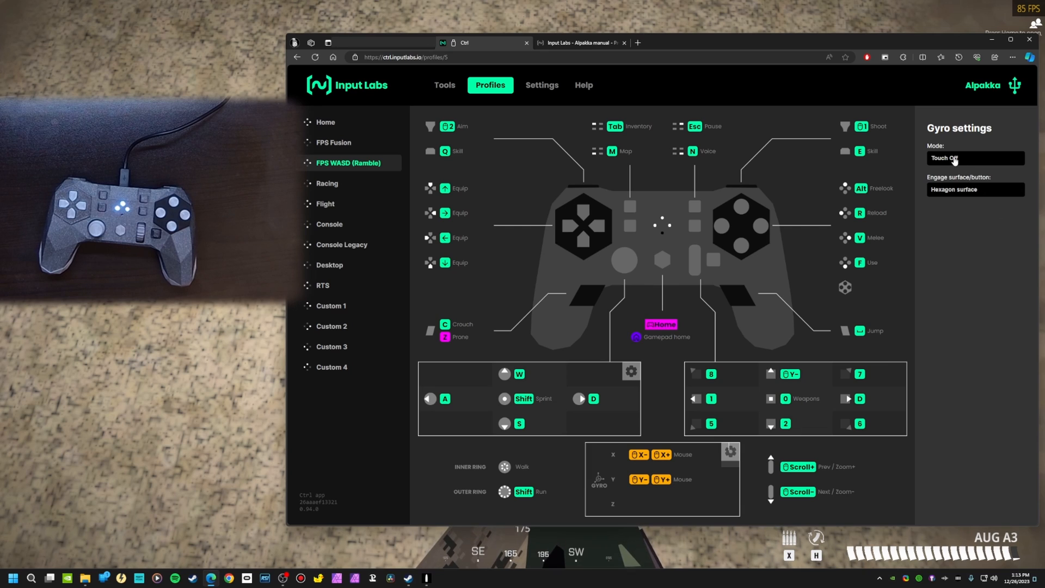
- Switch the gyro mode to Touch On, then view the unimplemented Custom 1 profile
click(974, 158)
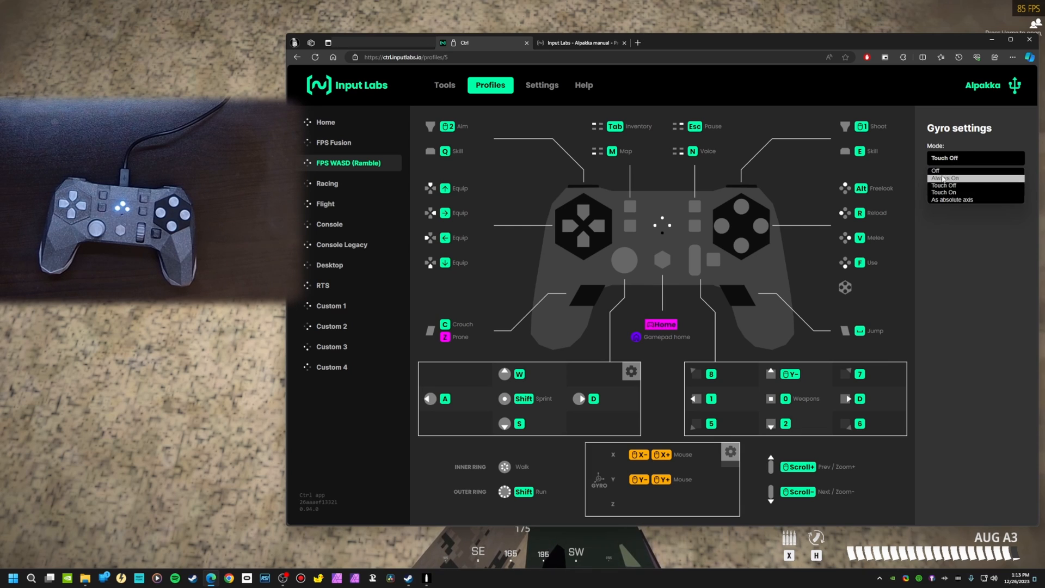
click(943, 193)
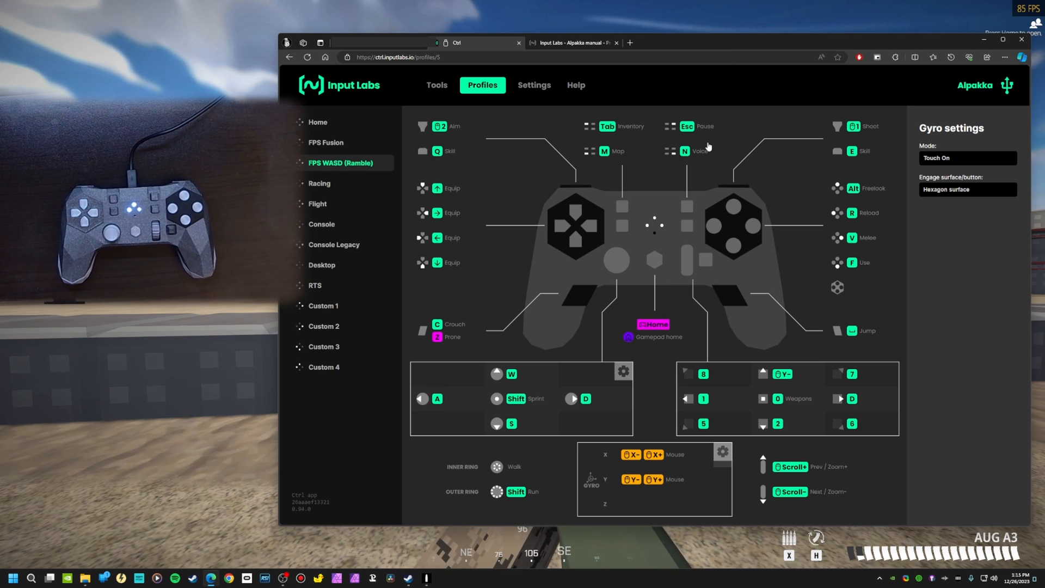
click(323, 306)
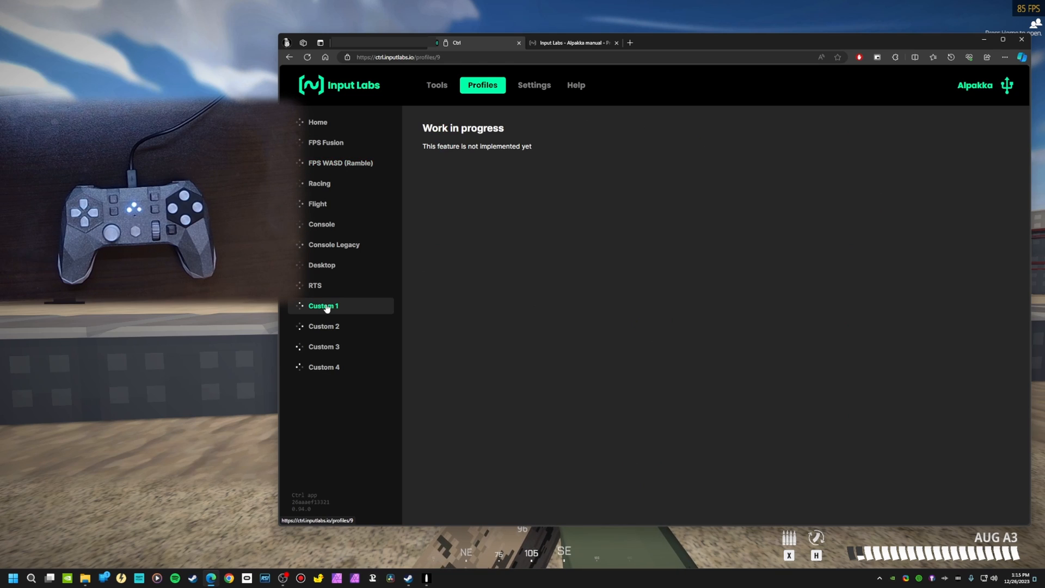
- Browse the Custom 2 and Custom 3 pages, then display the FPS Fusion layout
click(324, 326)
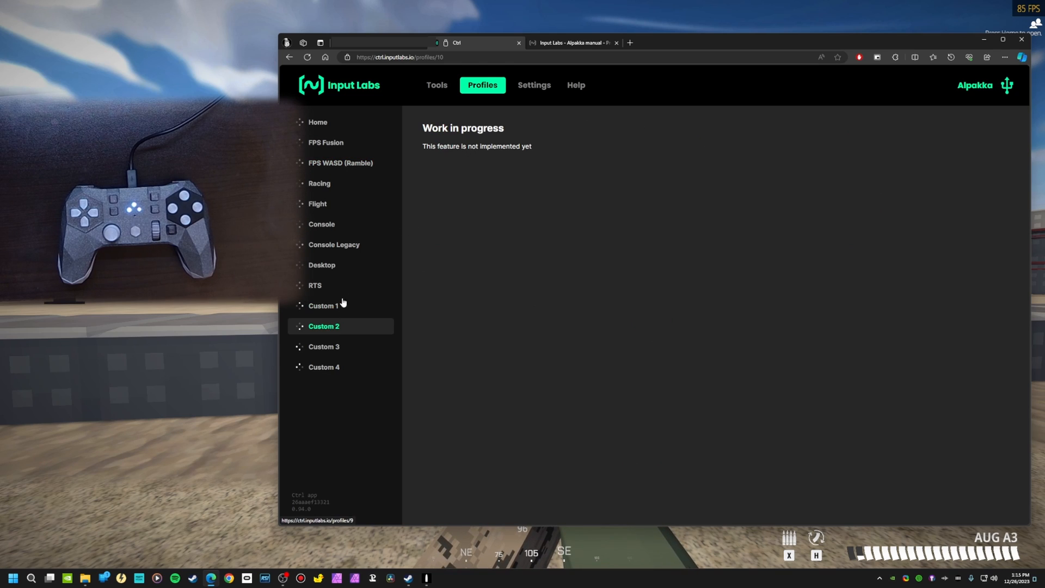
click(324, 347)
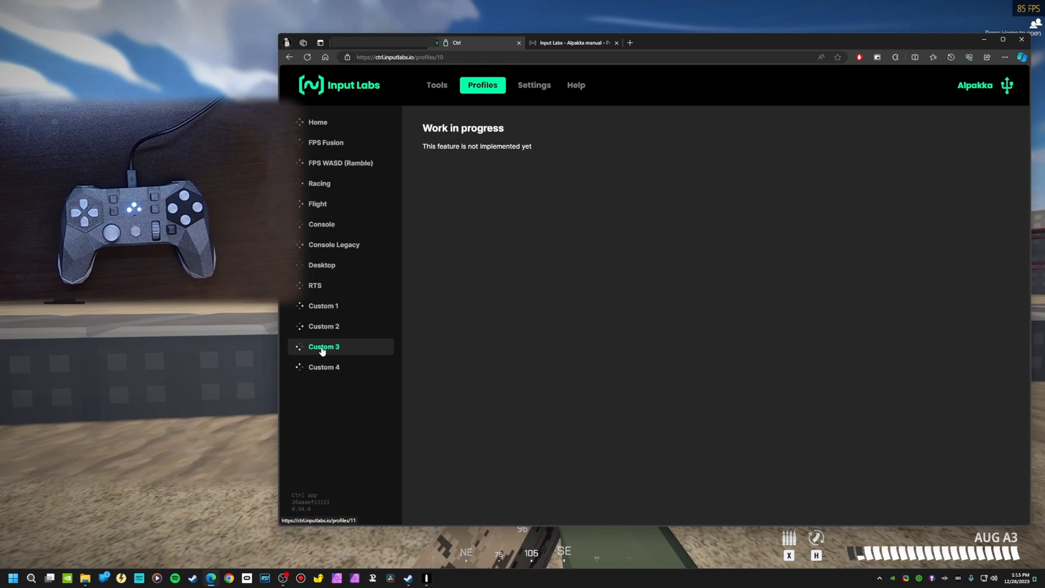
click(326, 143)
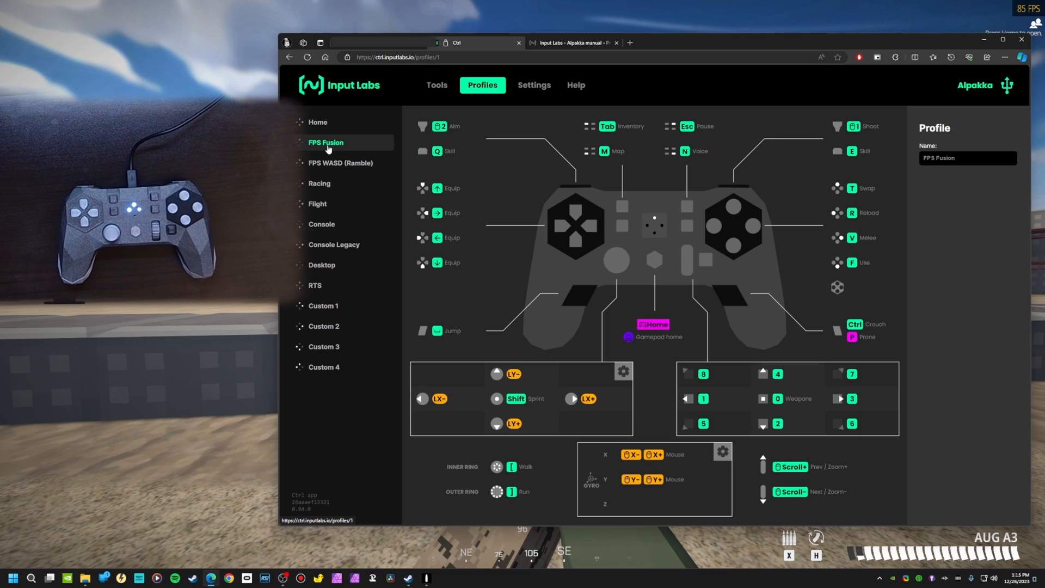